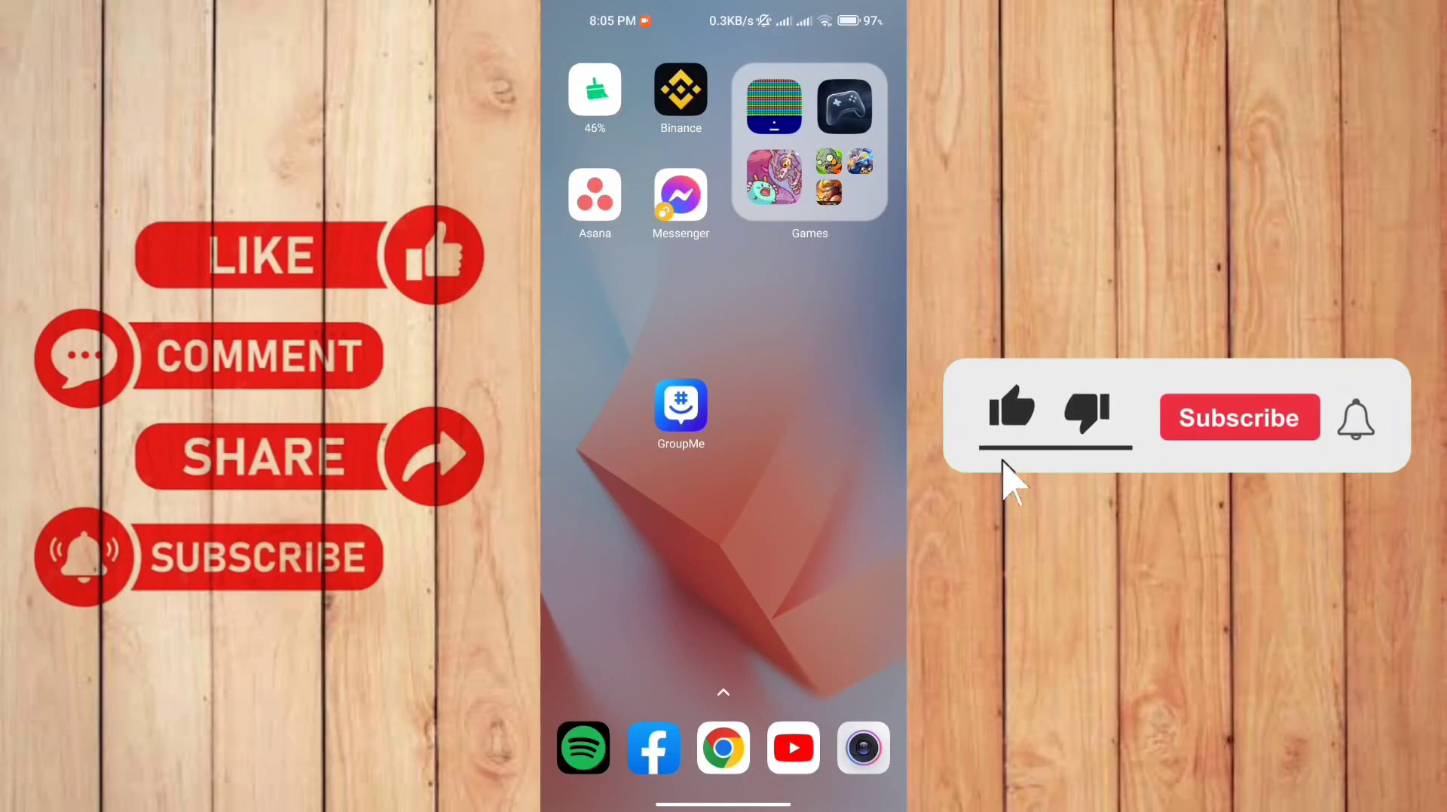
# Step: Launch GroupMe from the home screen to reach the Chat list with My group, ccc, and Friends
pyautogui.click(1239, 418)
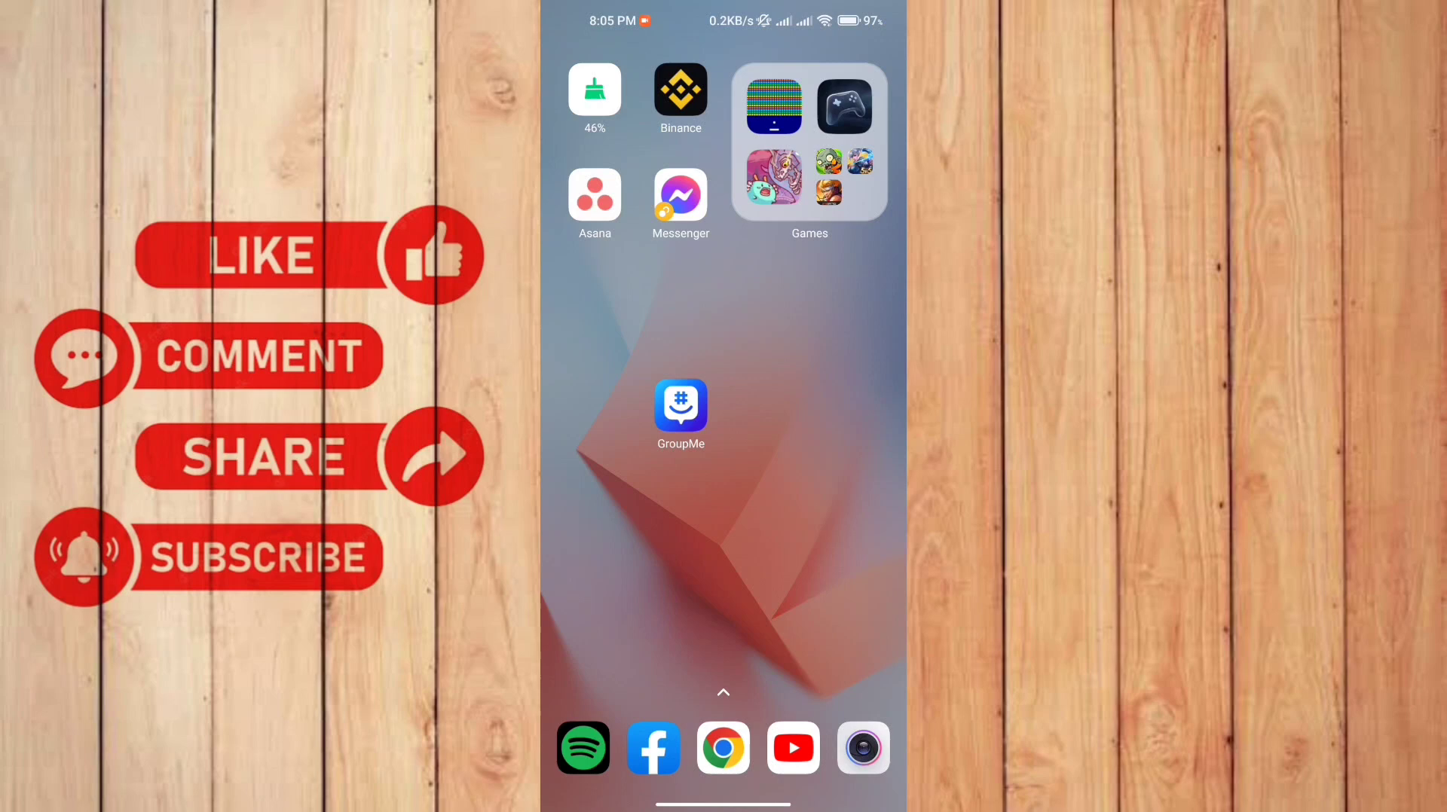
pyautogui.click(681, 406)
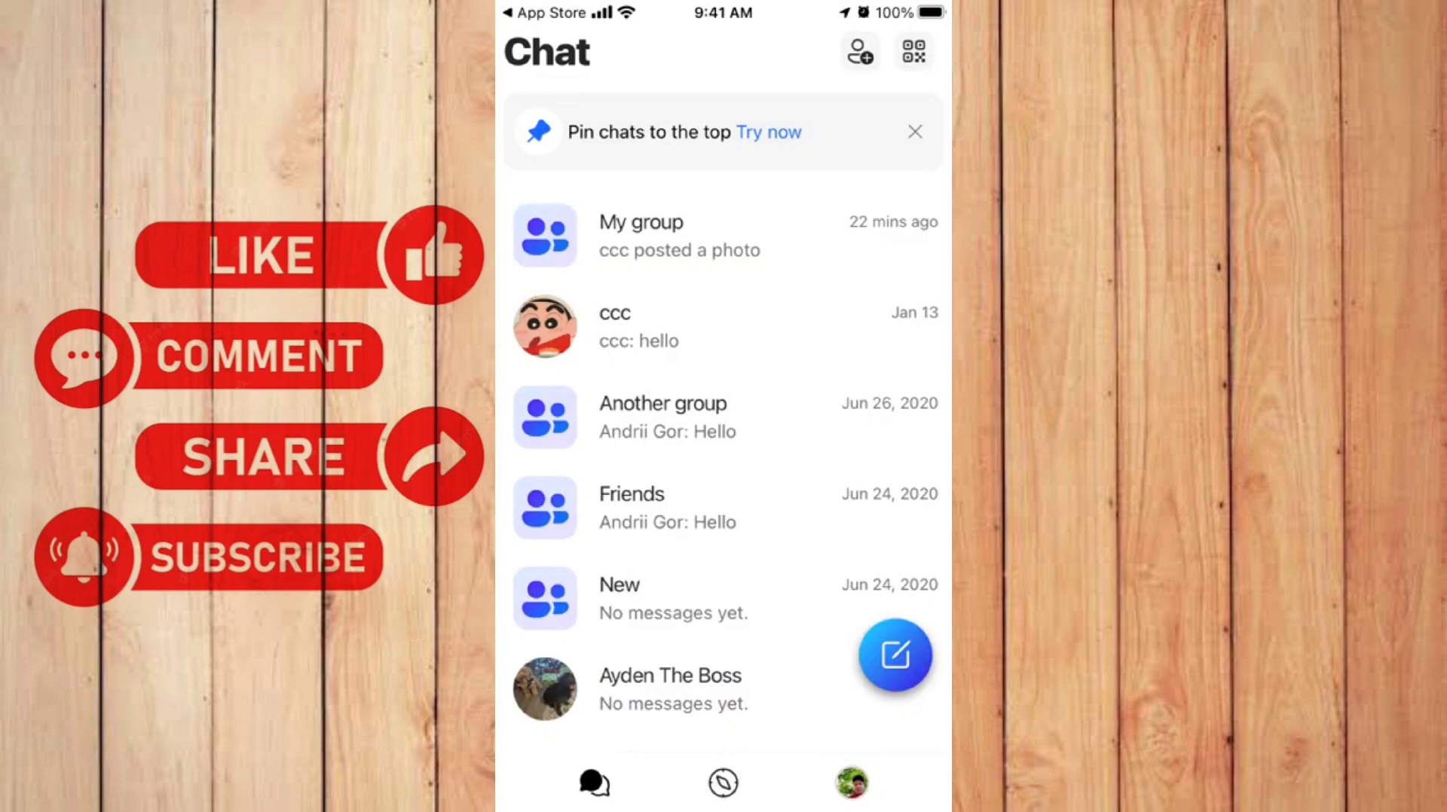
# Step: View the My group conversation, then open Contacts showing A, An, Ayden The Boss and ccc
pyautogui.click(641, 221)
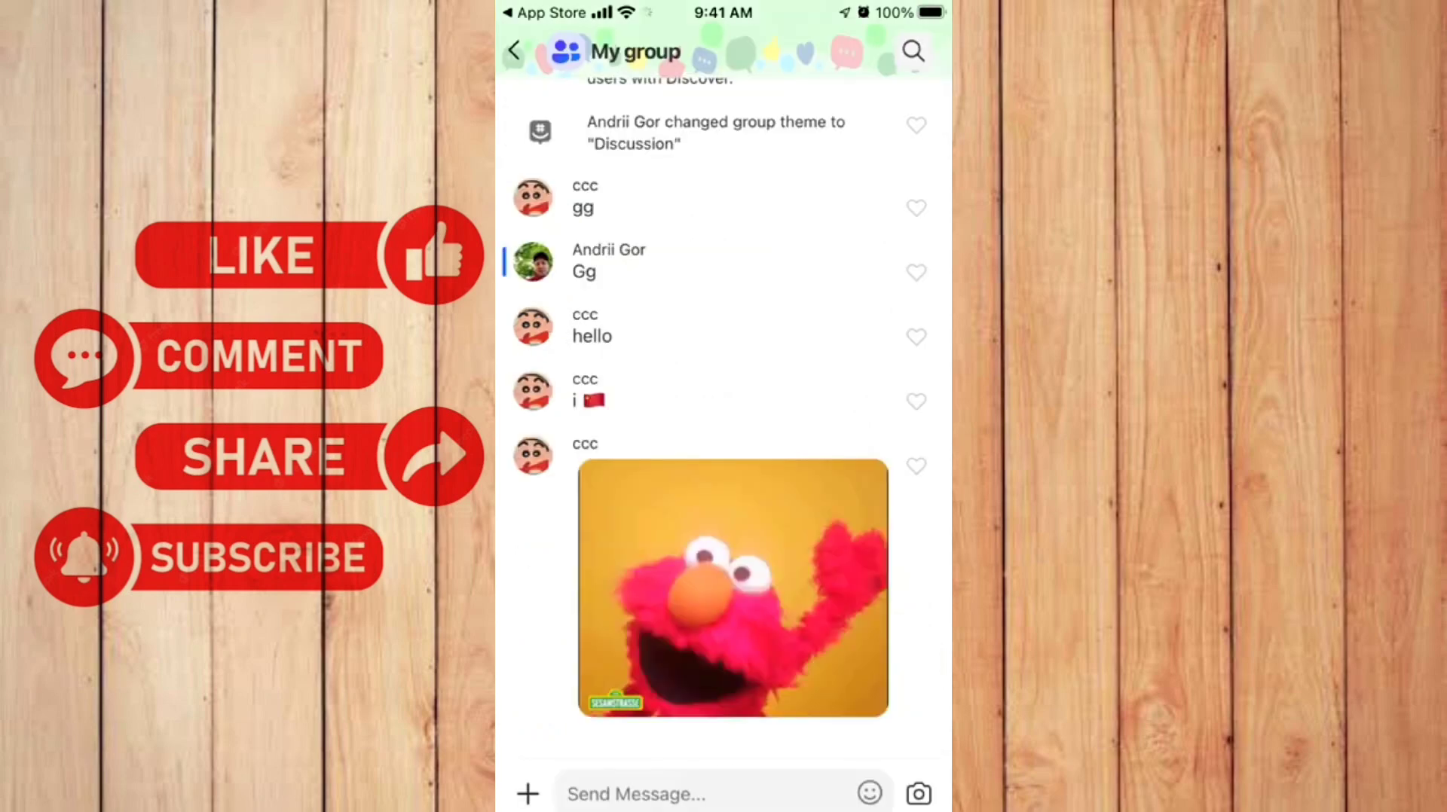
pyautogui.click(518, 49)
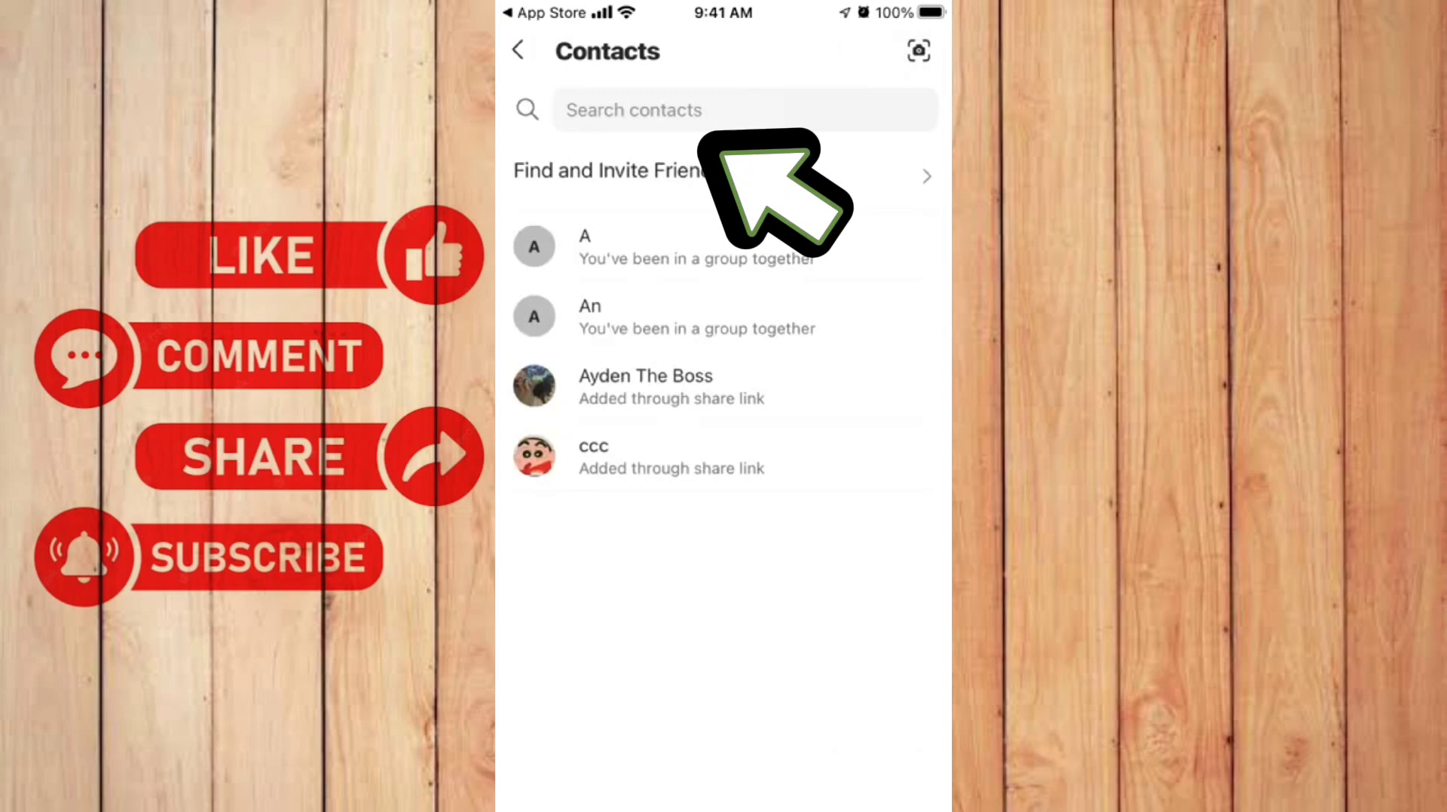
# Step: Display Andrii Gor's Share Profile QR code, then close it back to the Chat list
pyautogui.click(525, 51)
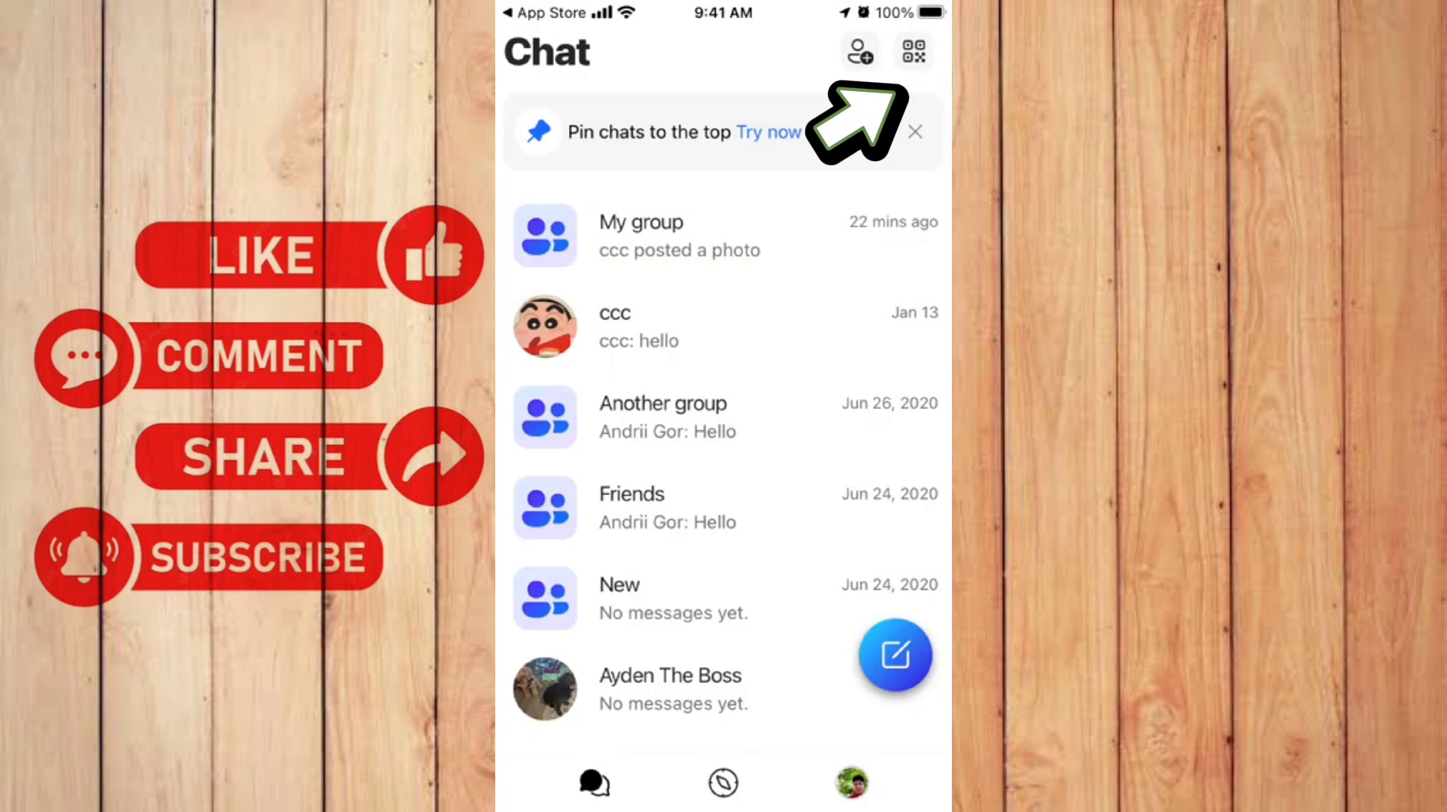
pyautogui.click(920, 52)
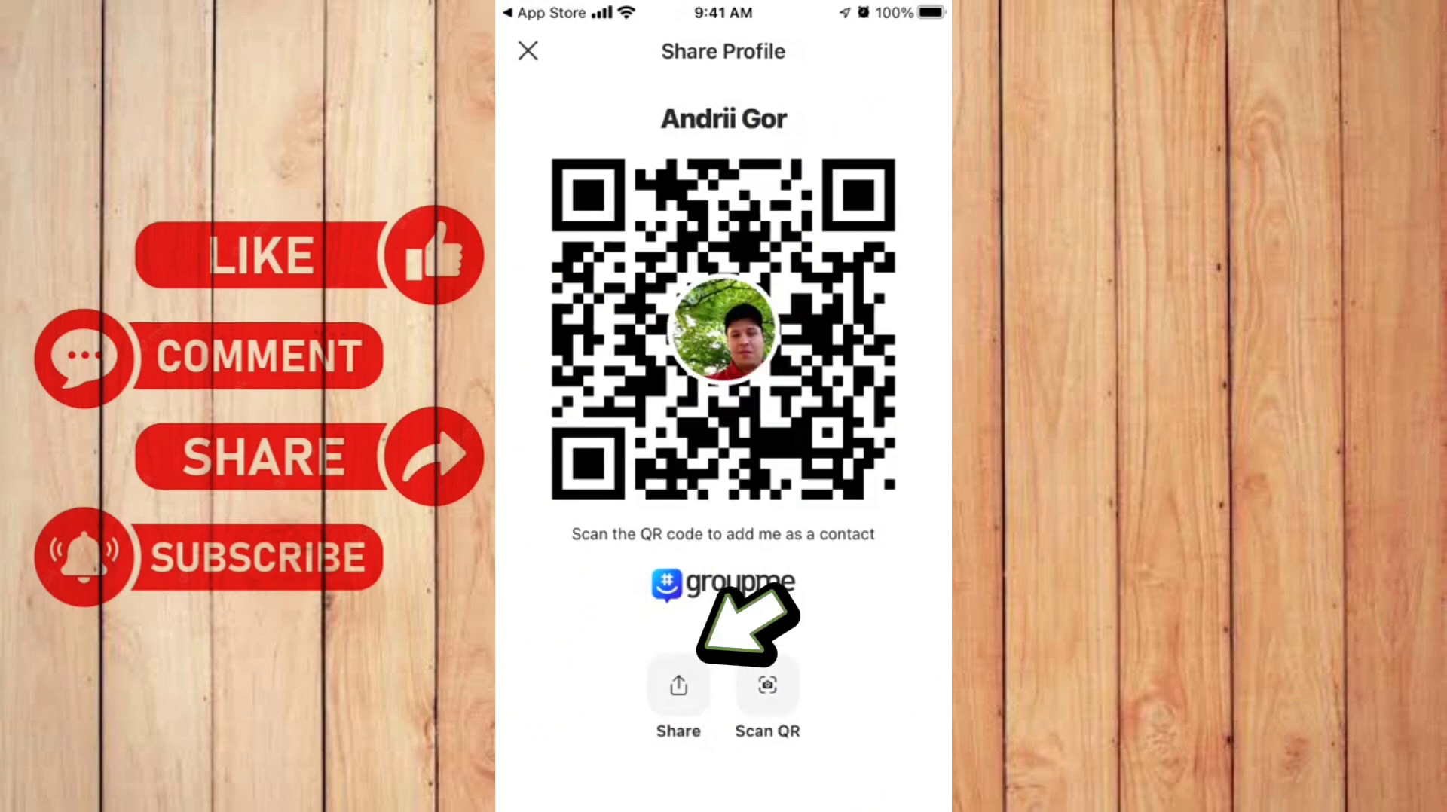
pyautogui.click(529, 51)
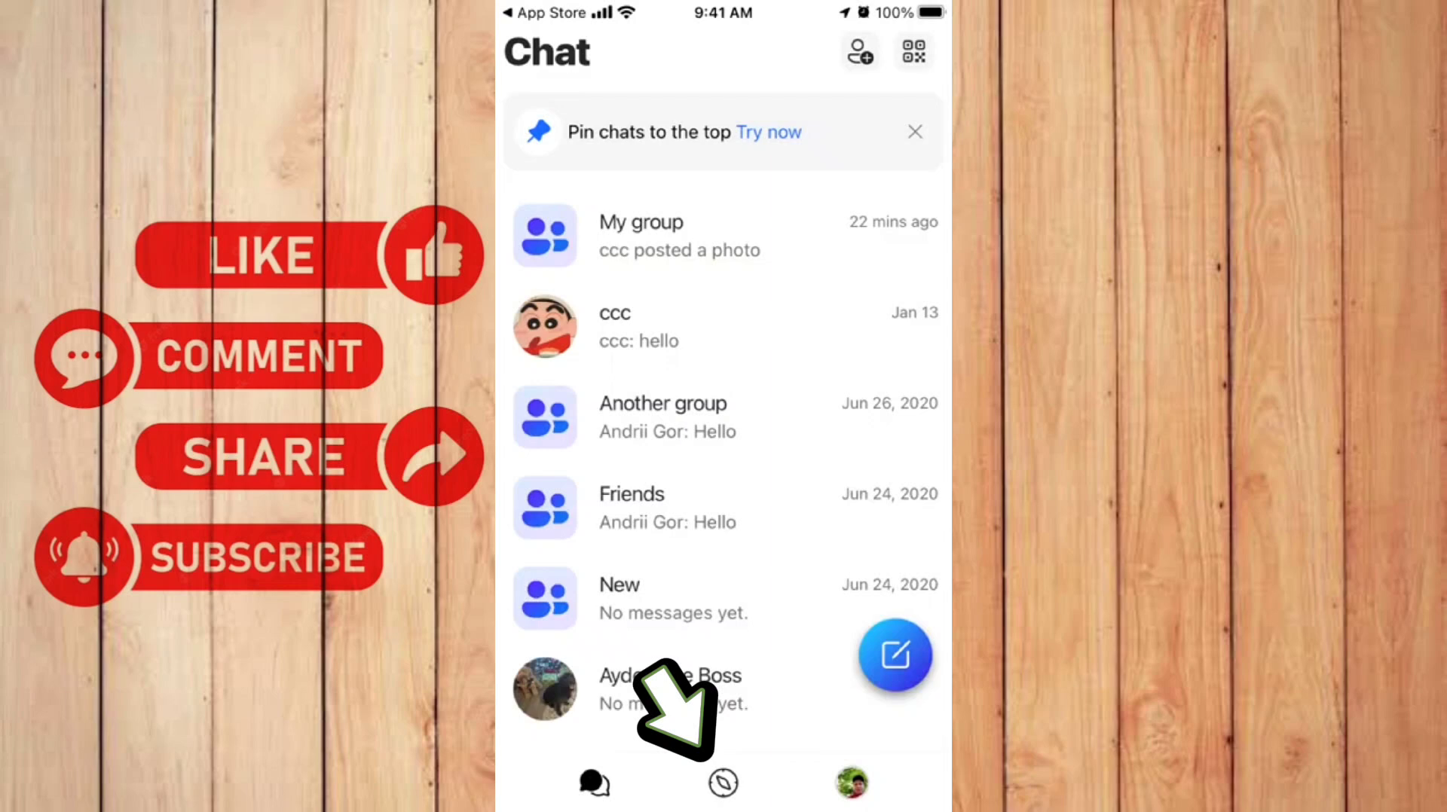
# Step: Browse Discover, begin 'Start a group' to view the New Group form, then leave it
pyautogui.click(722, 783)
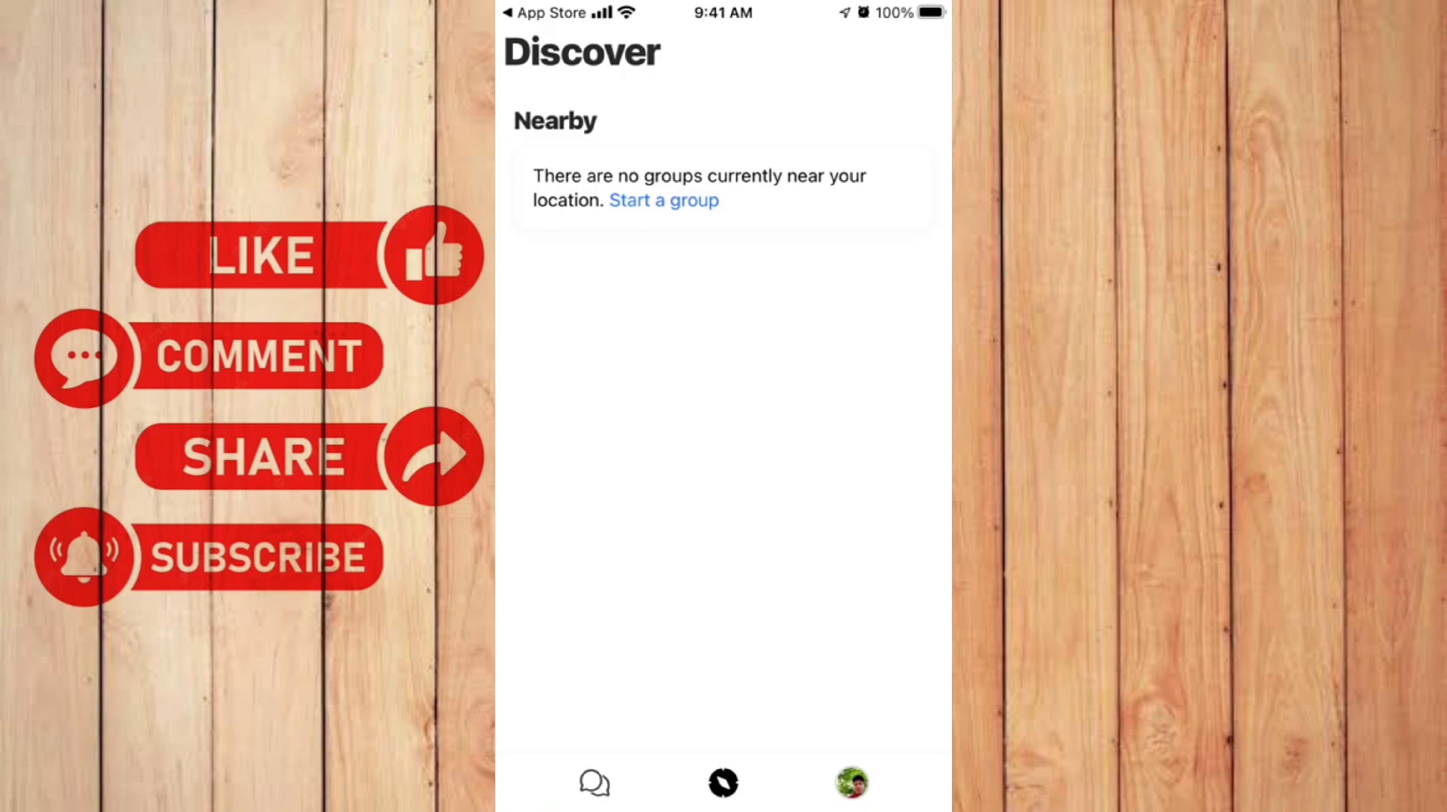
pyautogui.click(663, 200)
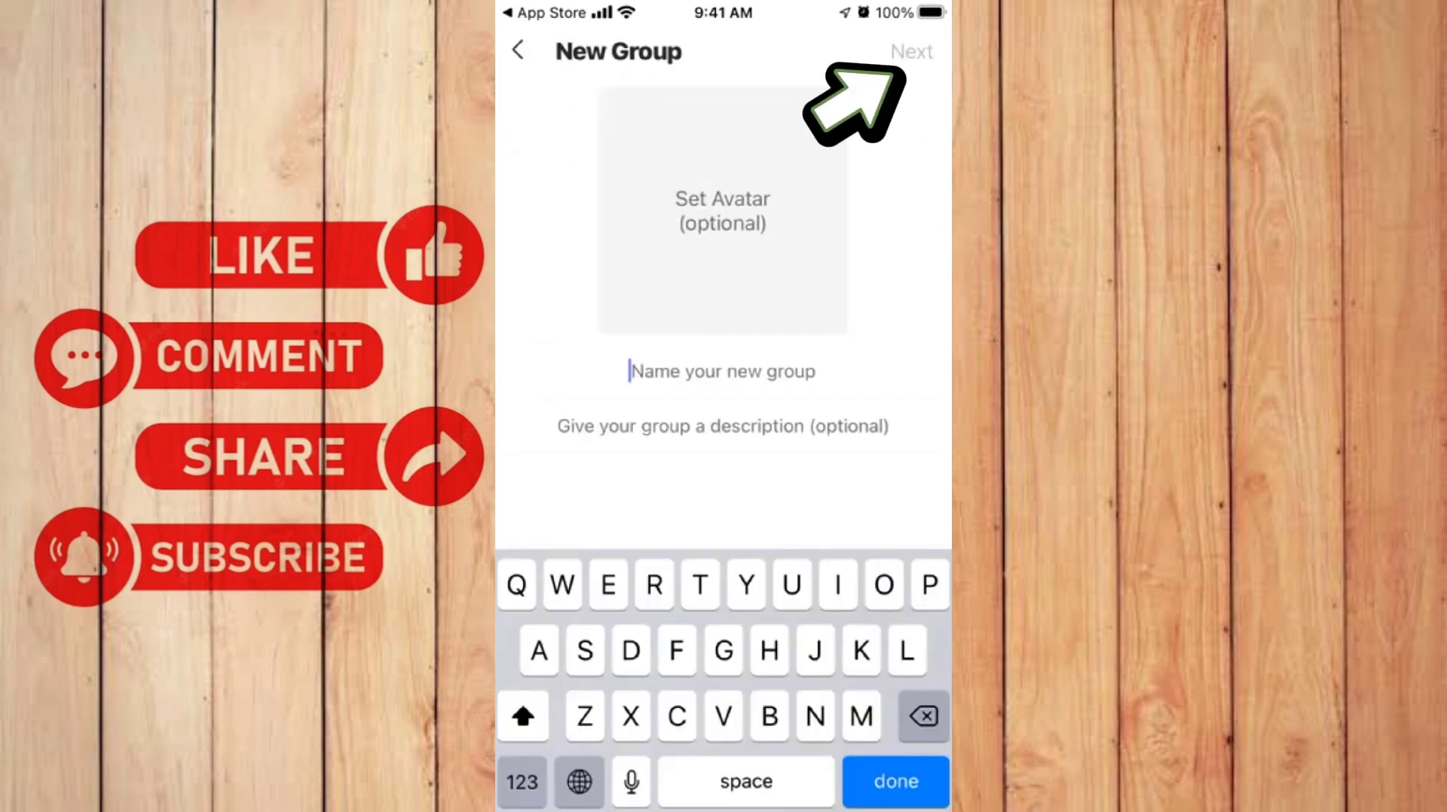
pyautogui.click(912, 52)
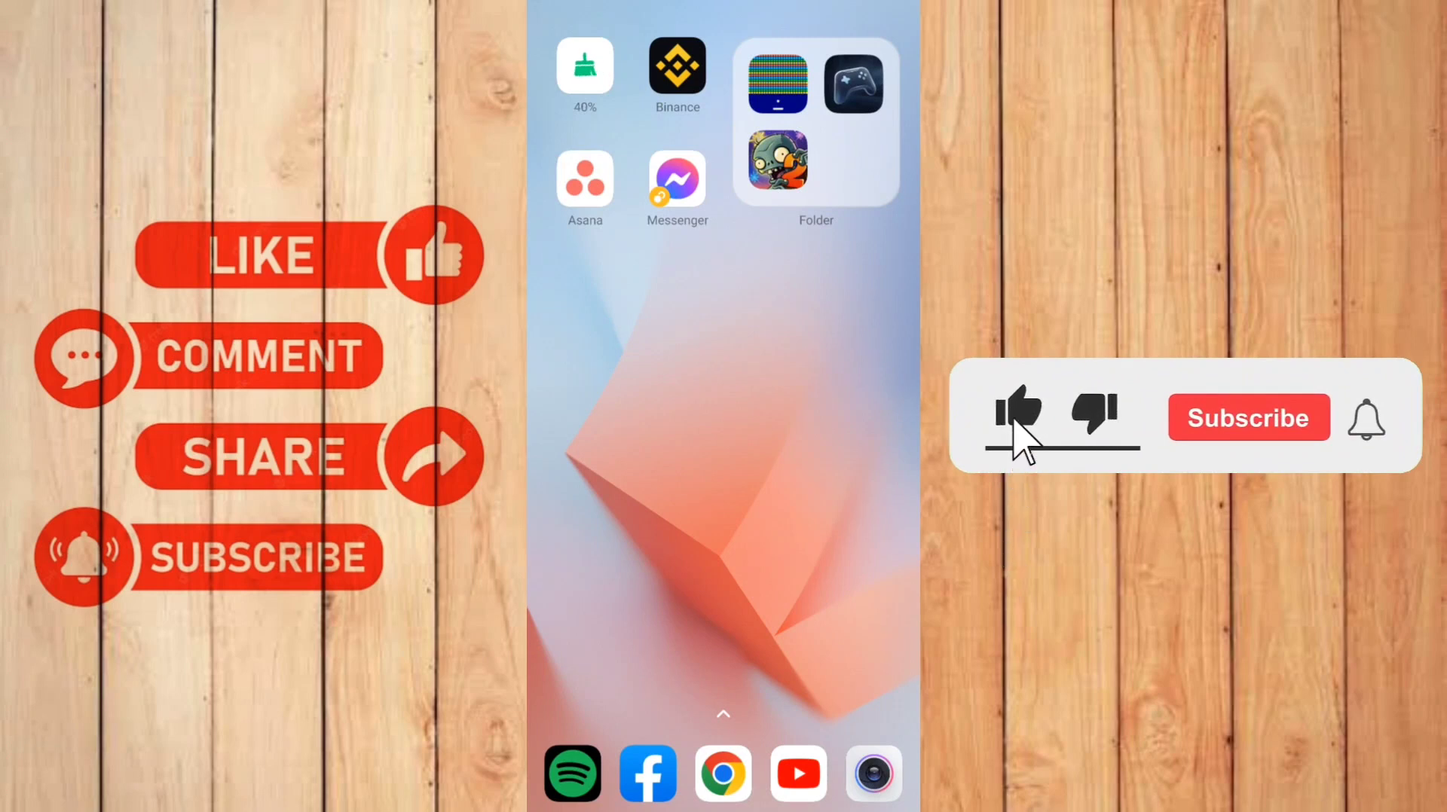
pyautogui.click(1249, 417)
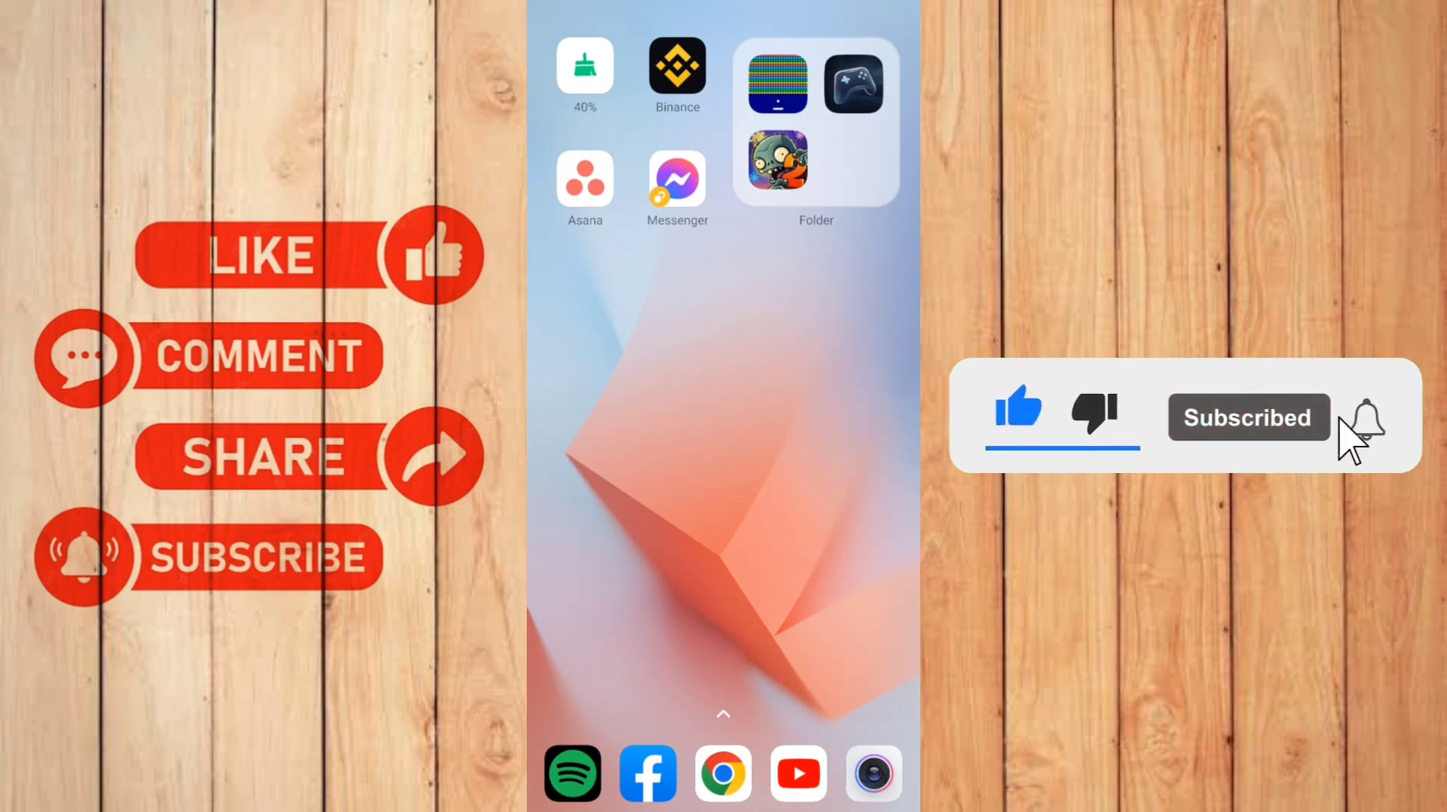
pyautogui.click(1365, 417)
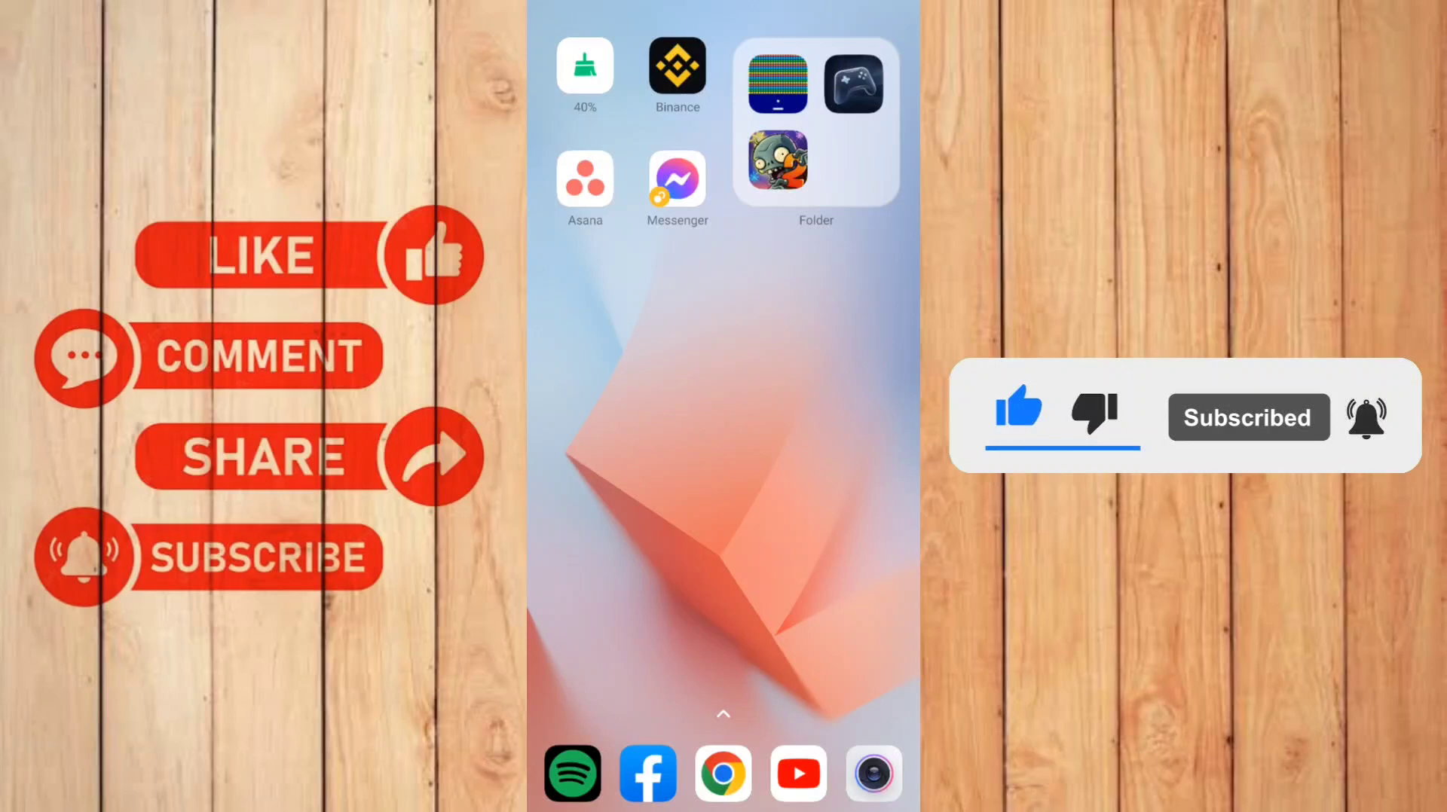